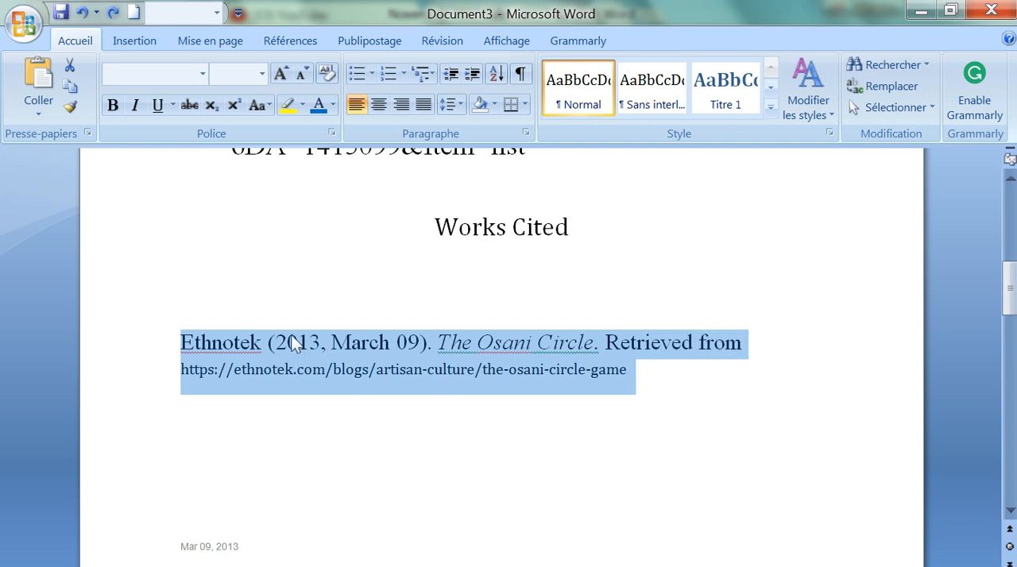
{"action": "mouse_move", "coordinate": [394, 356]}
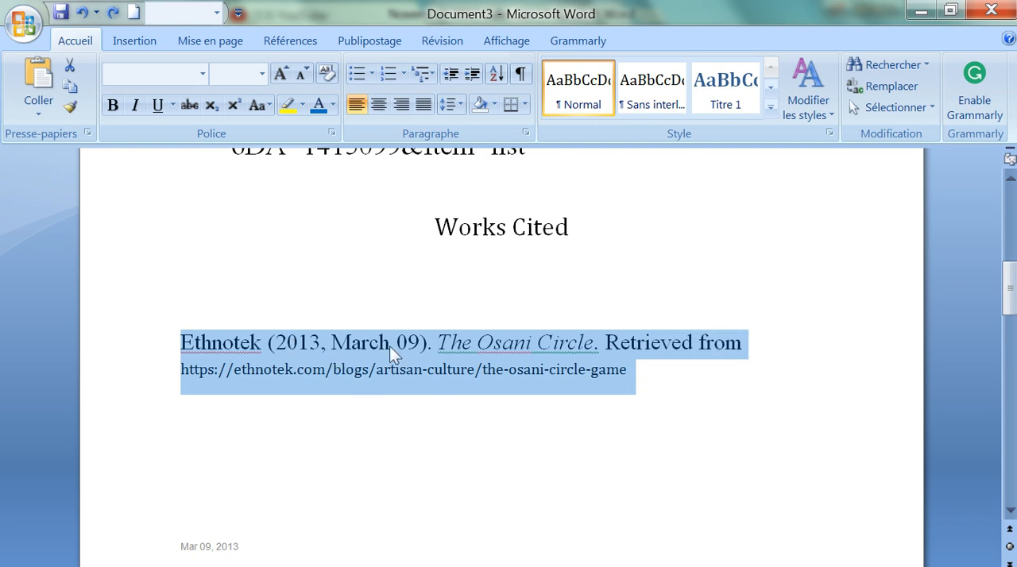
Bring up the context menu on the selected Ethnotek Works Cited entry.
{"action": "right_click", "coordinate": [389, 353]}
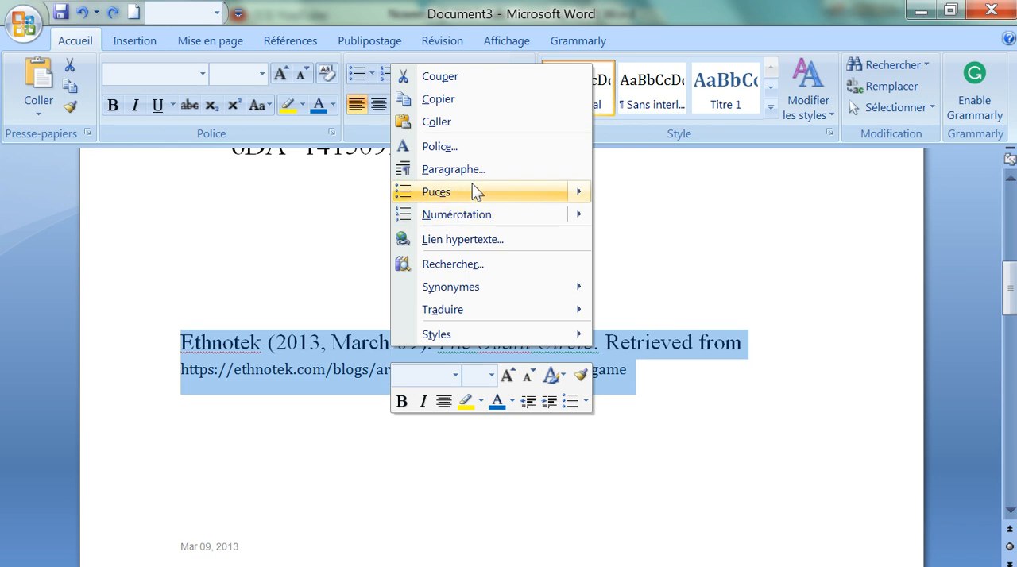
Apply a Négatif (hanging) 1,25 cm first-line indent to the entry via Paragraphe.
{"action": "left_click", "coordinate": [453, 168]}
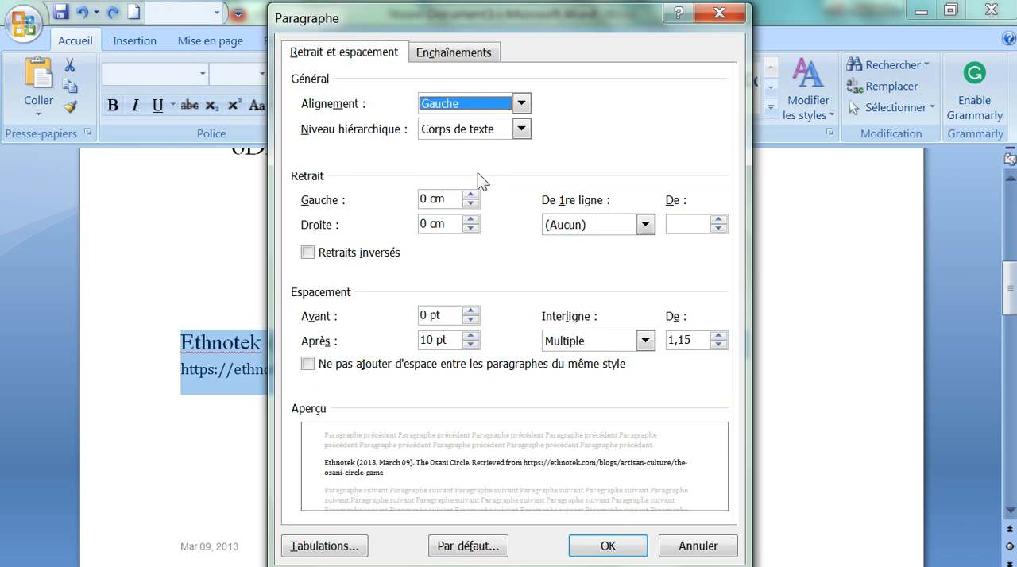
{"action": "mouse_move", "coordinate": [538, 190]}
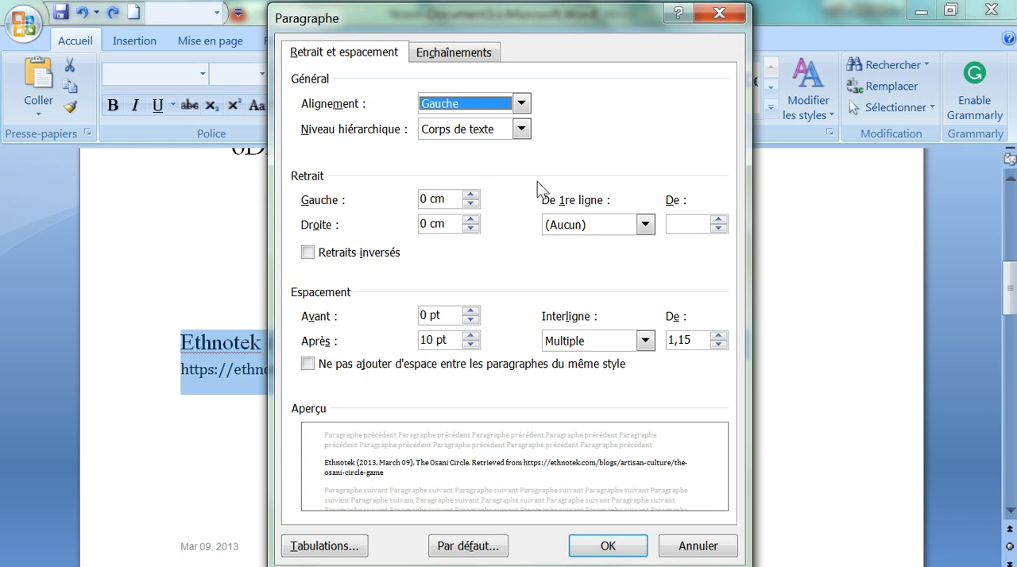
{"action": "mouse_move", "coordinate": [616, 216]}
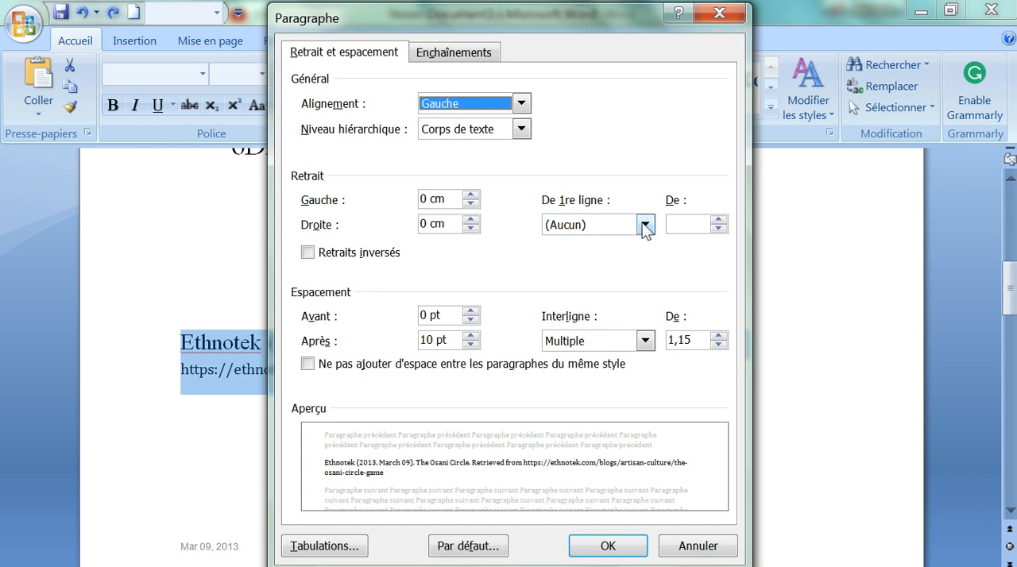
{"action": "left_click", "coordinate": [646, 224]}
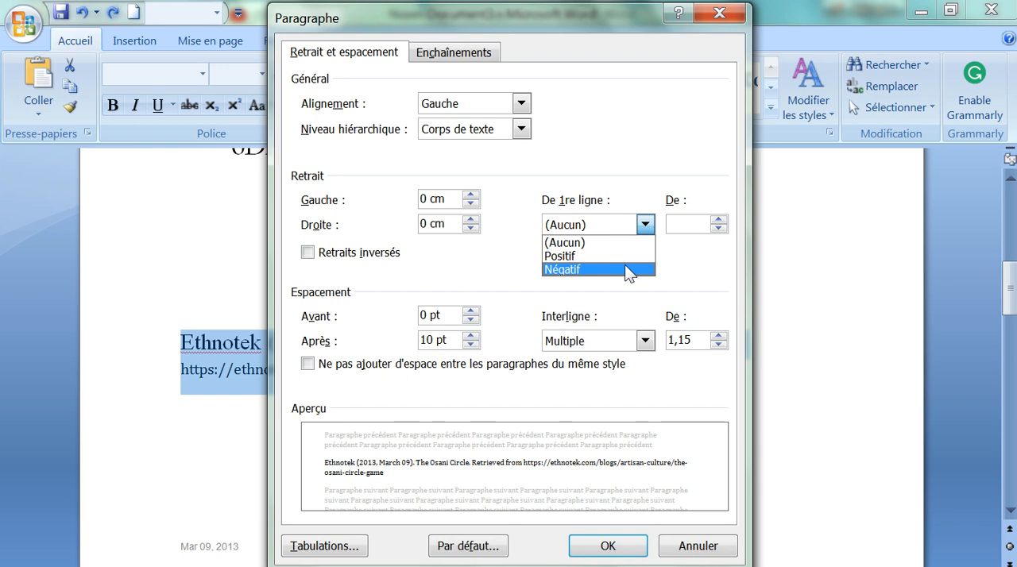
{"action": "left_click", "coordinate": [563, 271]}
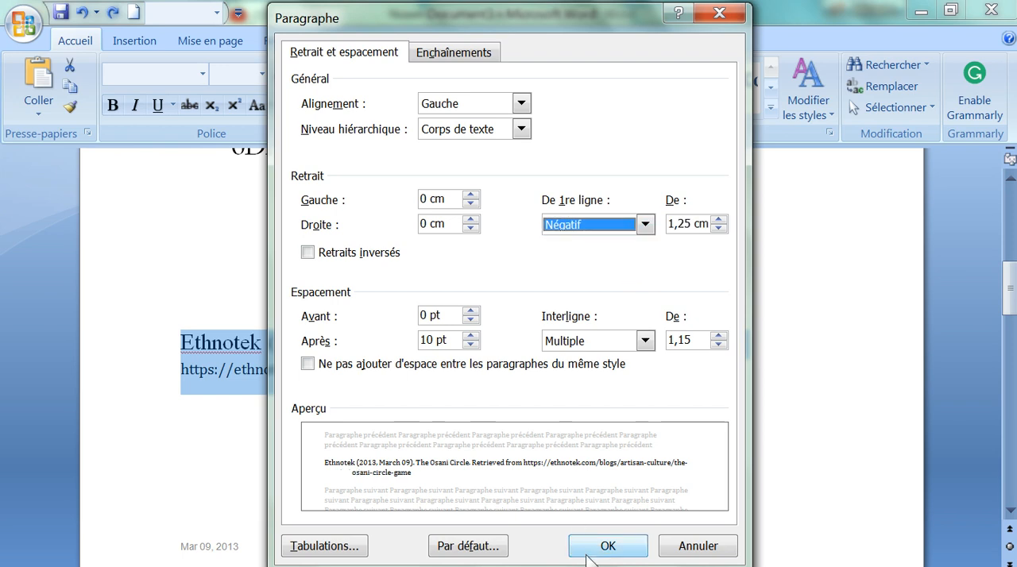
{"action": "left_click", "coordinate": [607, 547]}
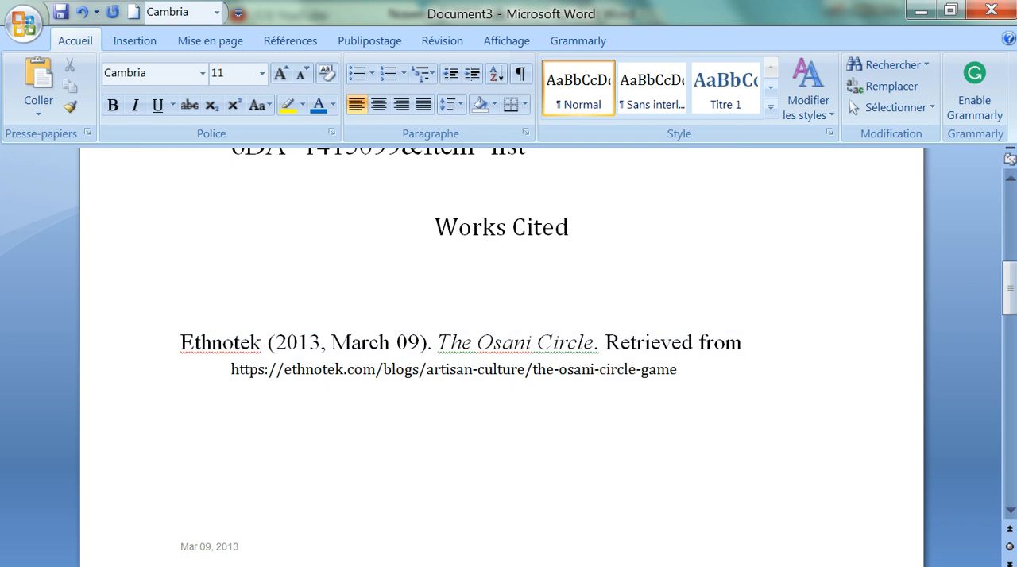
{"action": "left_click", "coordinate": [181, 515]}
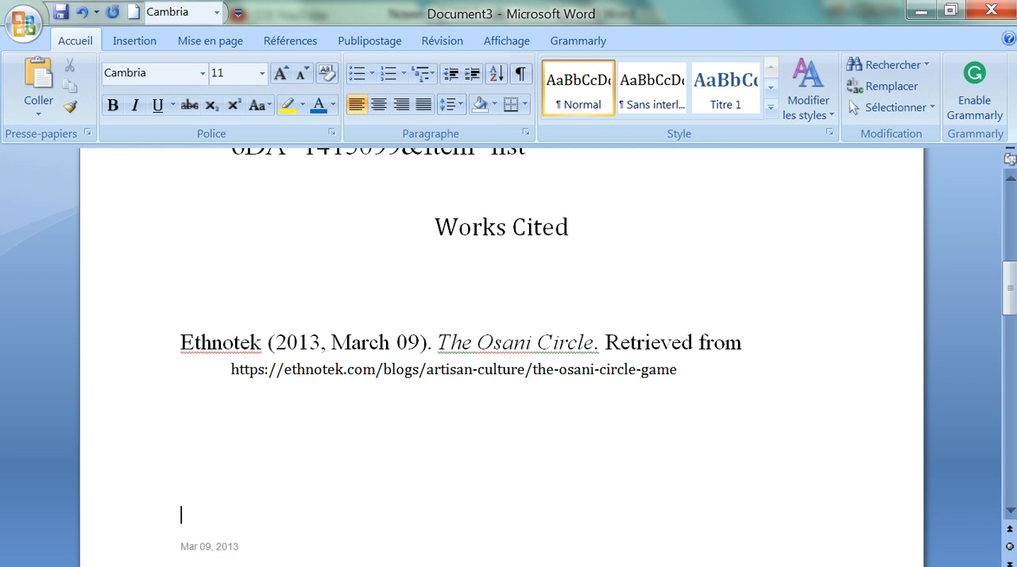